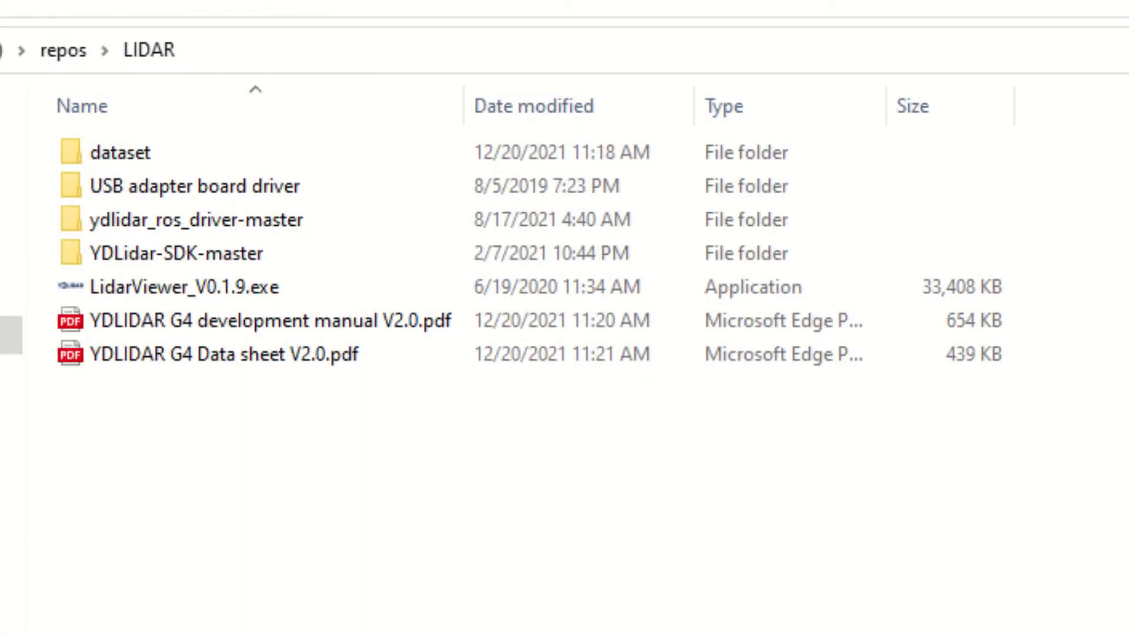
# Review the YDLIDAR package folders — SDK, ROS driver, USB driver, G4 manual, LidarViewer and laserData.db dataset.
pyautogui.click(120, 152)
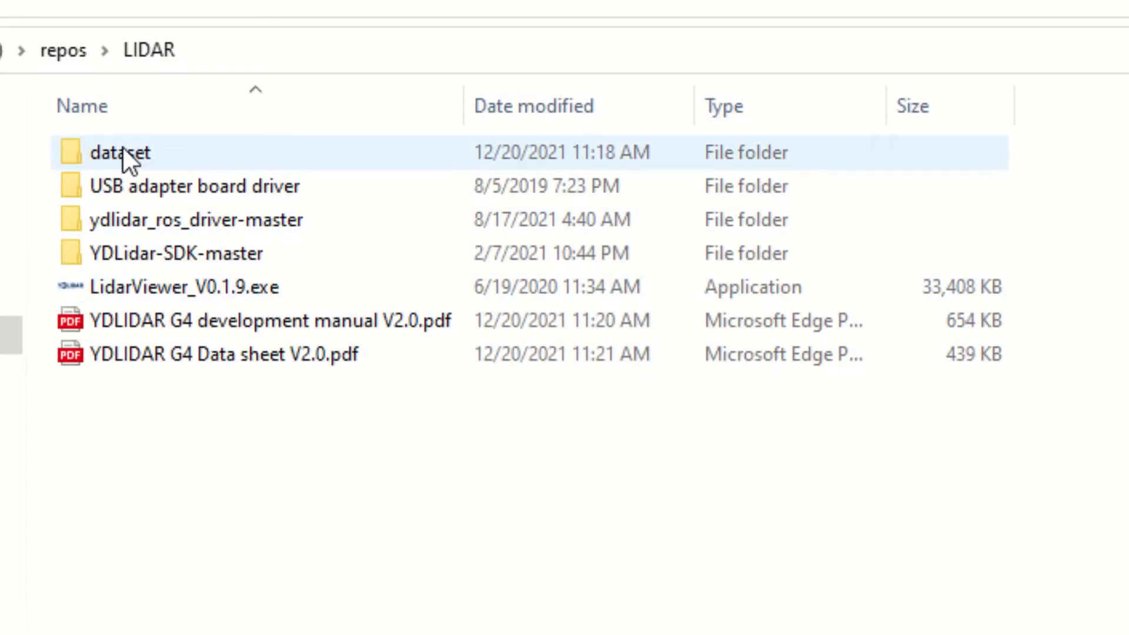
pyautogui.click(176, 253)
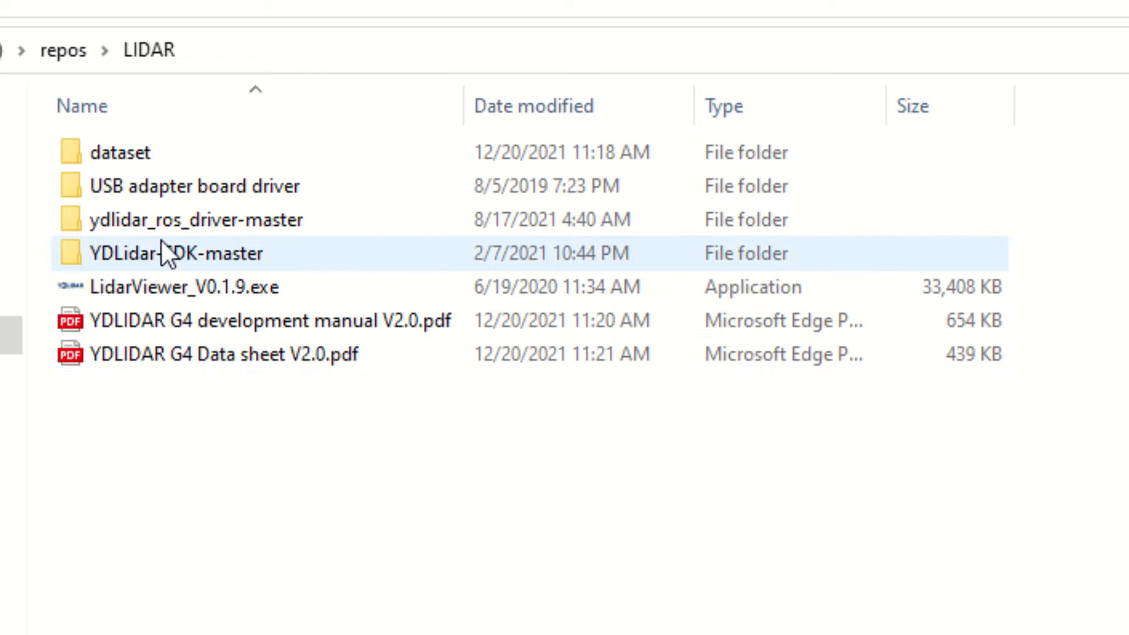
pyautogui.click(197, 220)
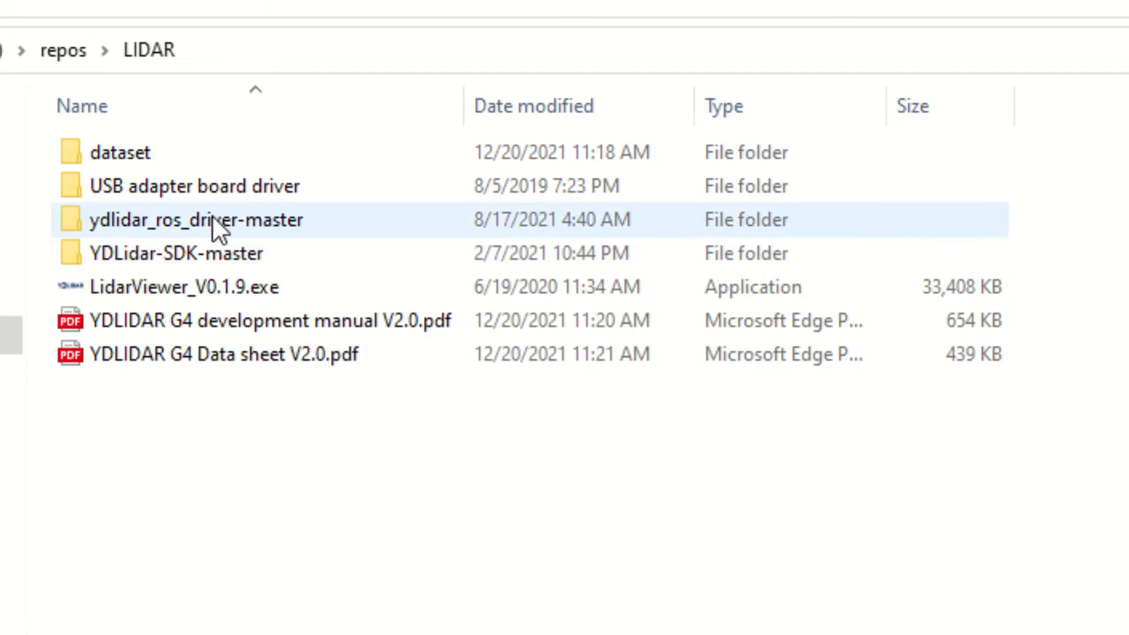
pyautogui.click(191, 186)
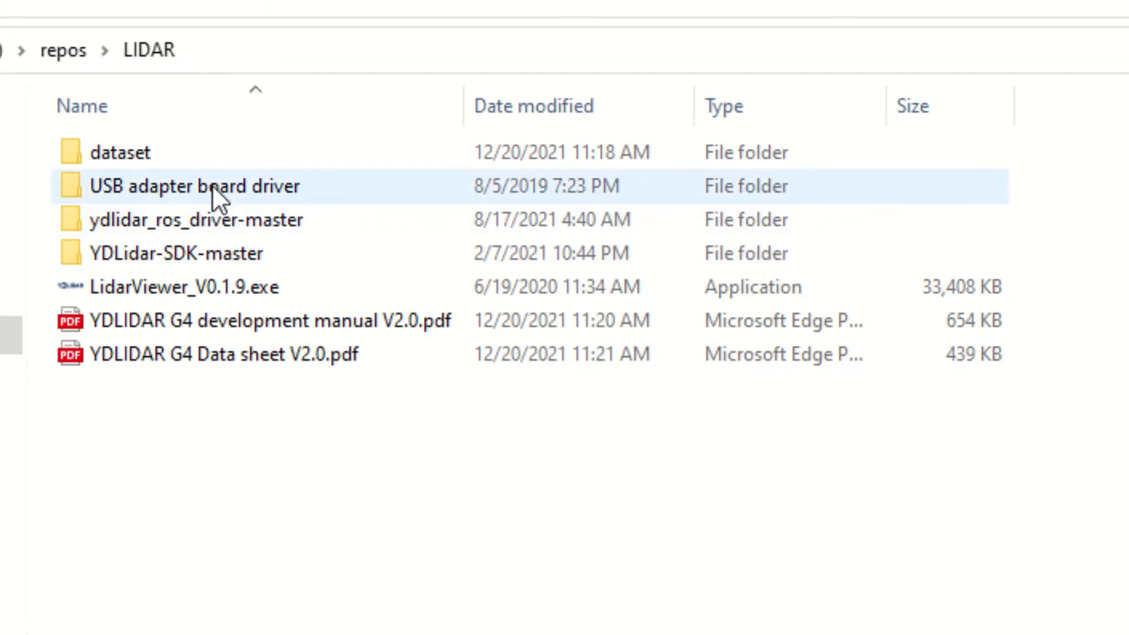
pyautogui.click(120, 152)
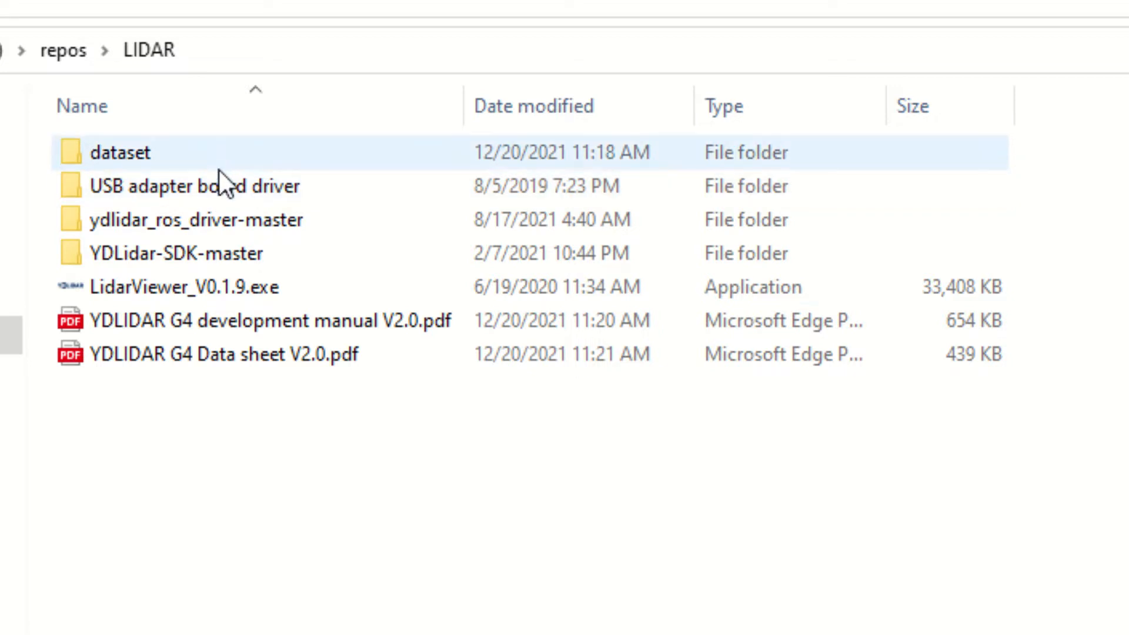
pyautogui.click(277, 403)
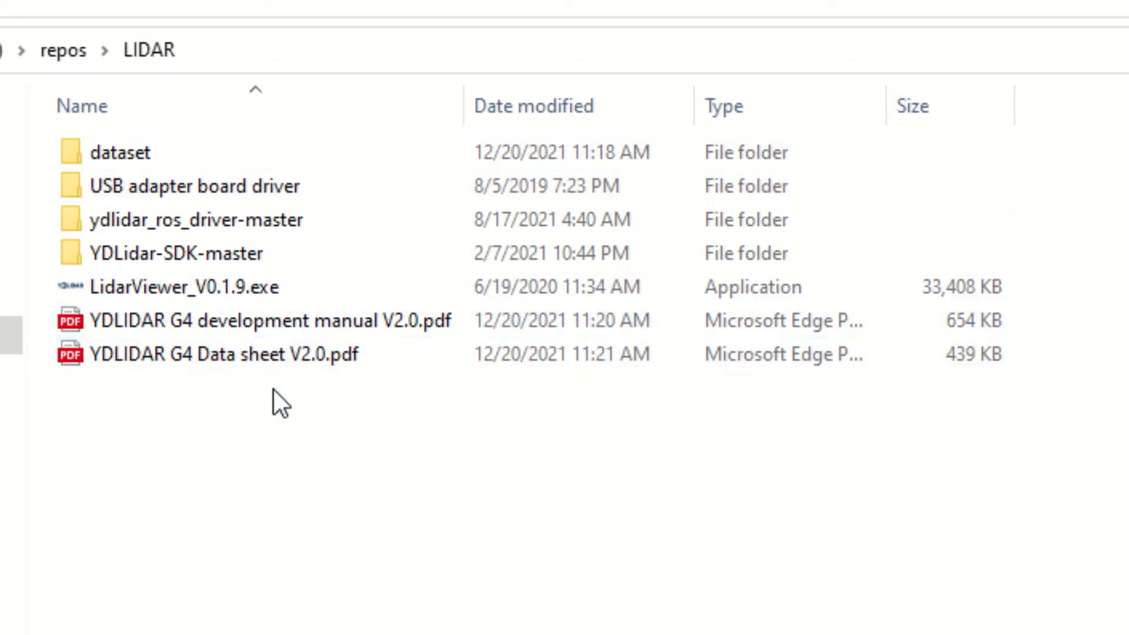
pyautogui.click(252, 320)
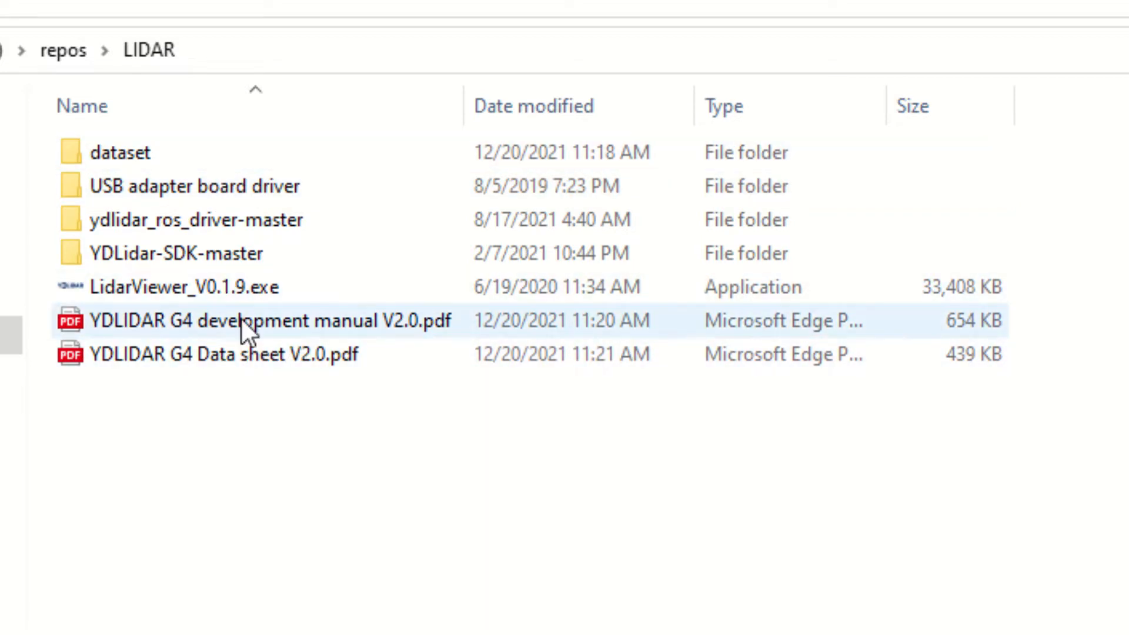
pyautogui.click(180, 287)
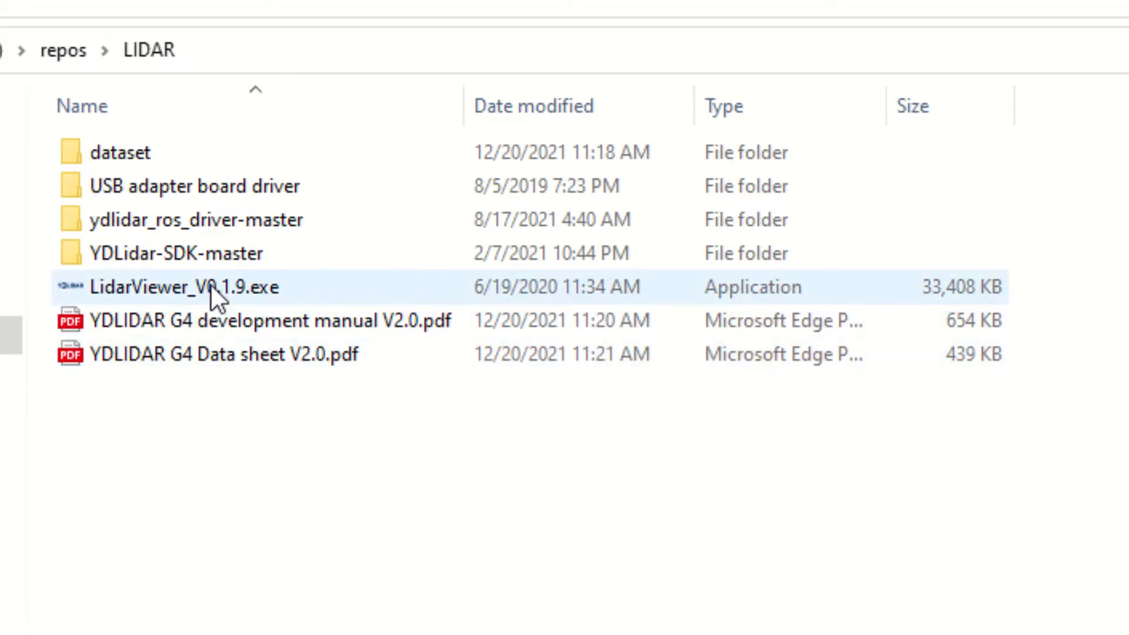
pyautogui.doubleClick(120, 152)
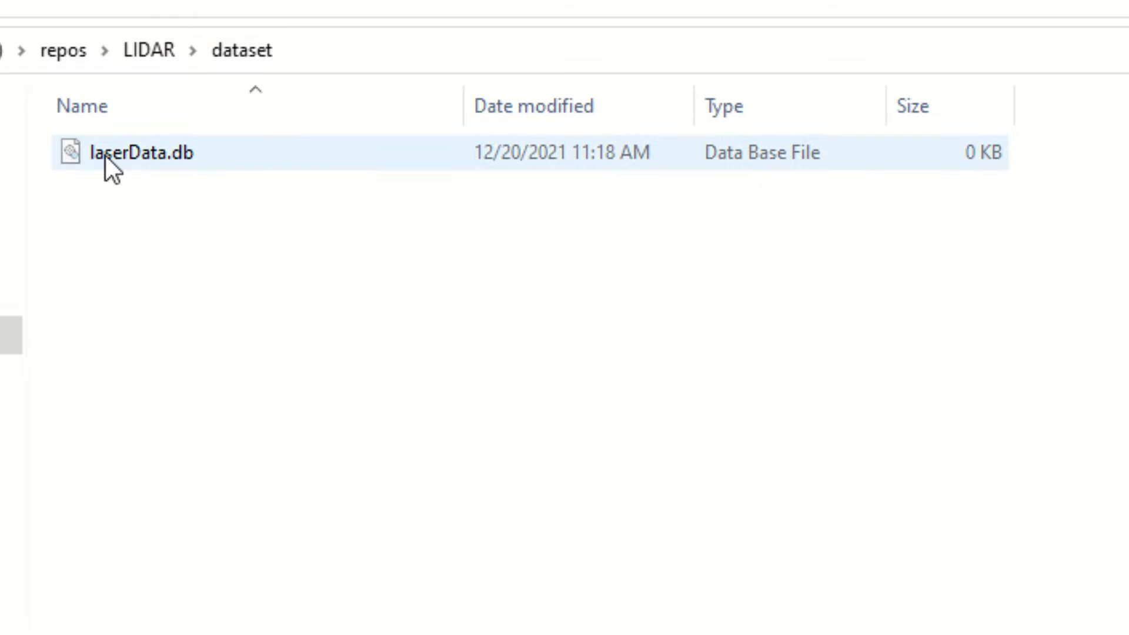
pyautogui.click(148, 50)
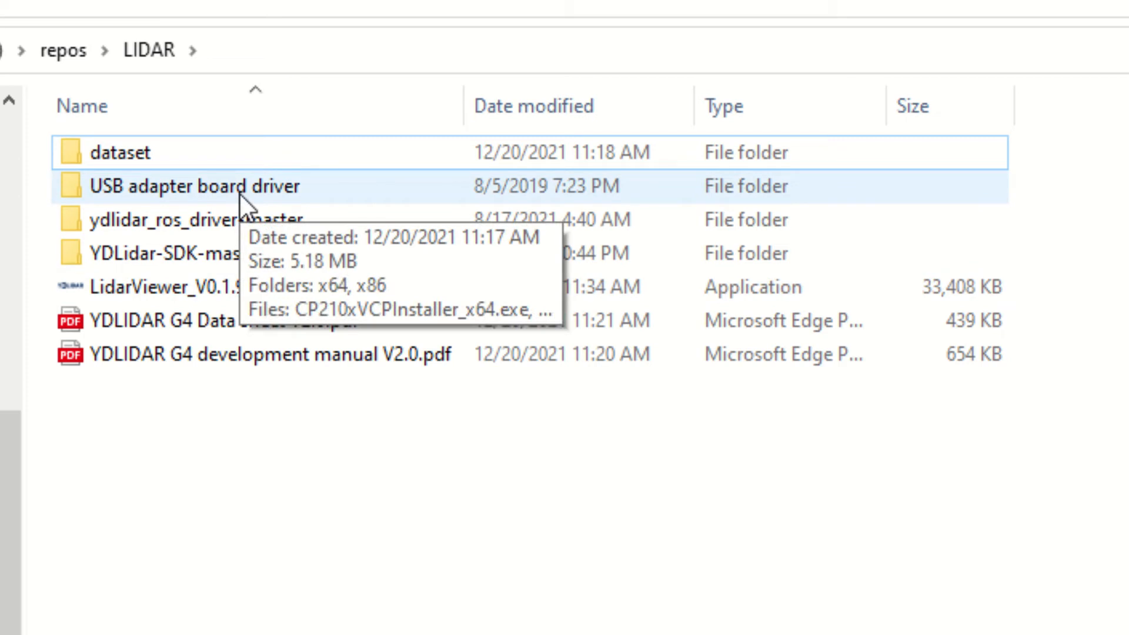
# Install the CP210x USB to UART Bridge driver from the USB adapter folder, accepting the license, and finish.
pyautogui.click(194, 186)
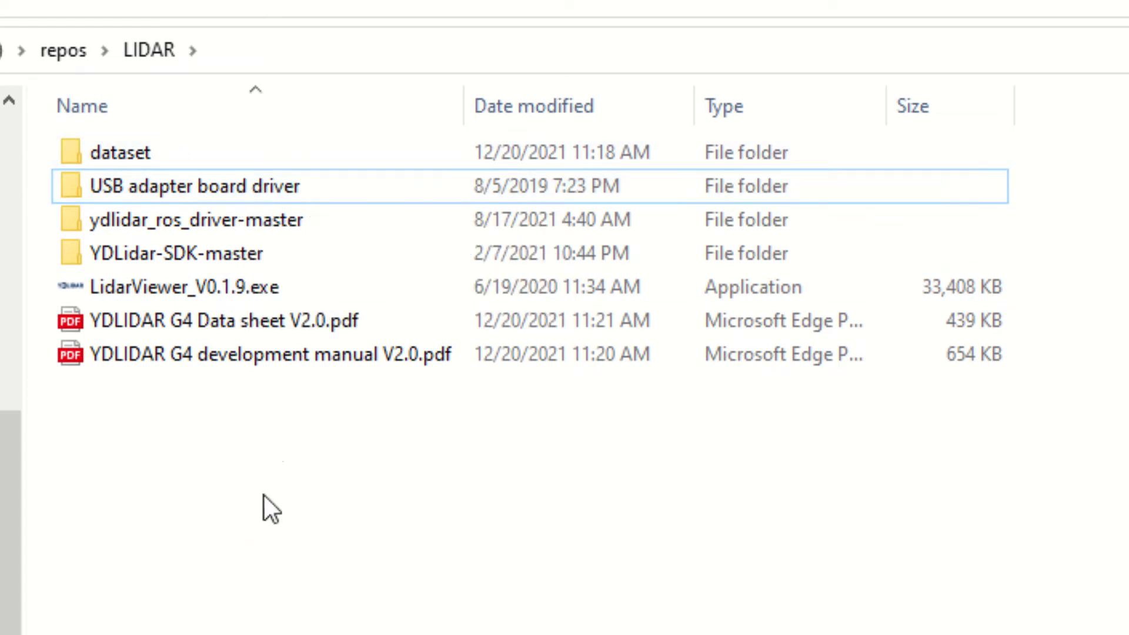
pyautogui.click(120, 152)
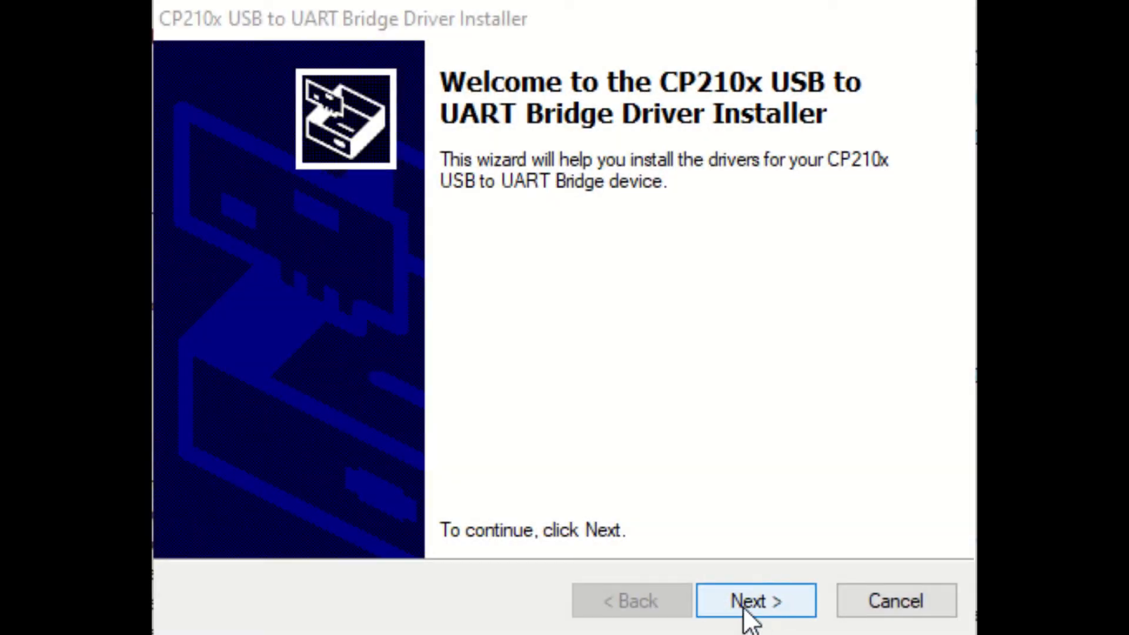
pyautogui.click(755, 600)
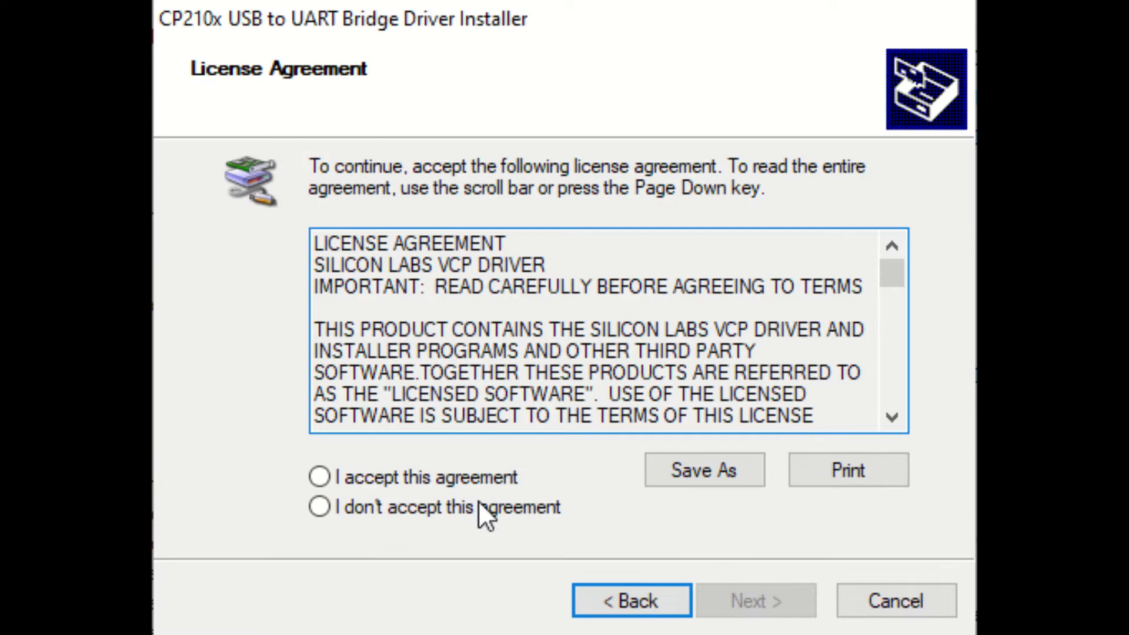
pyautogui.click(755, 600)
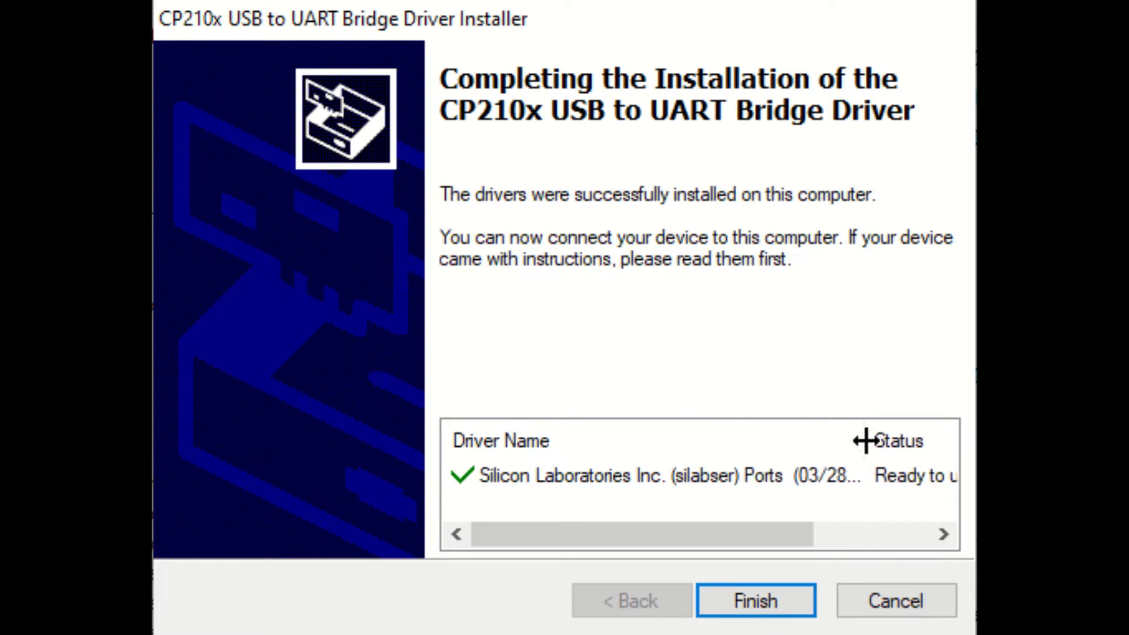
pyautogui.moveTo(781, 598)
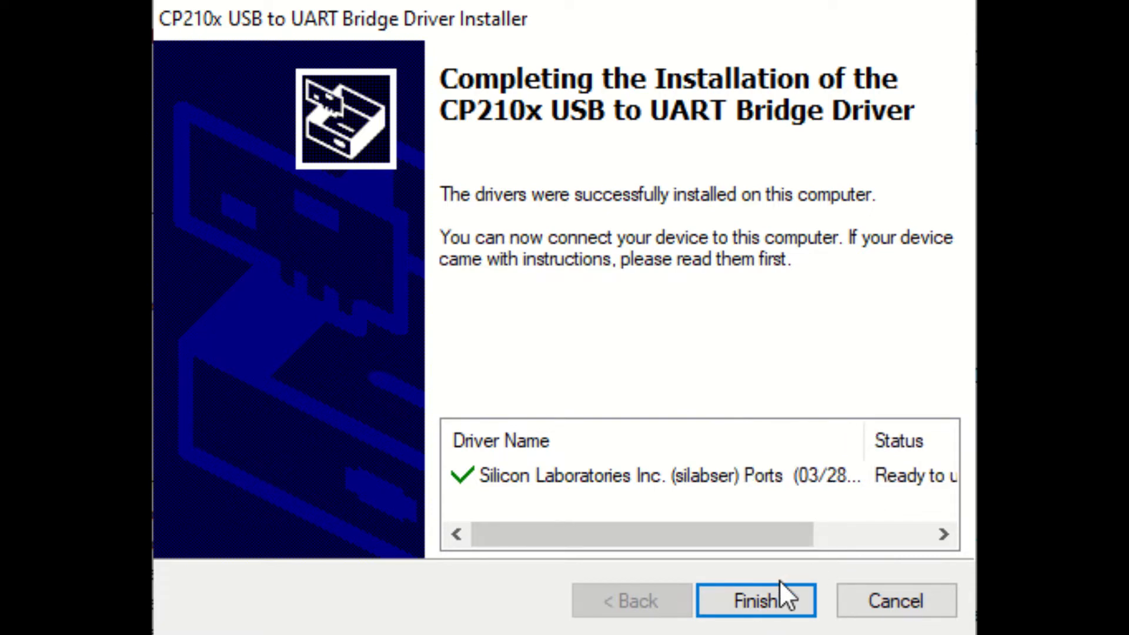
pyautogui.click(755, 600)
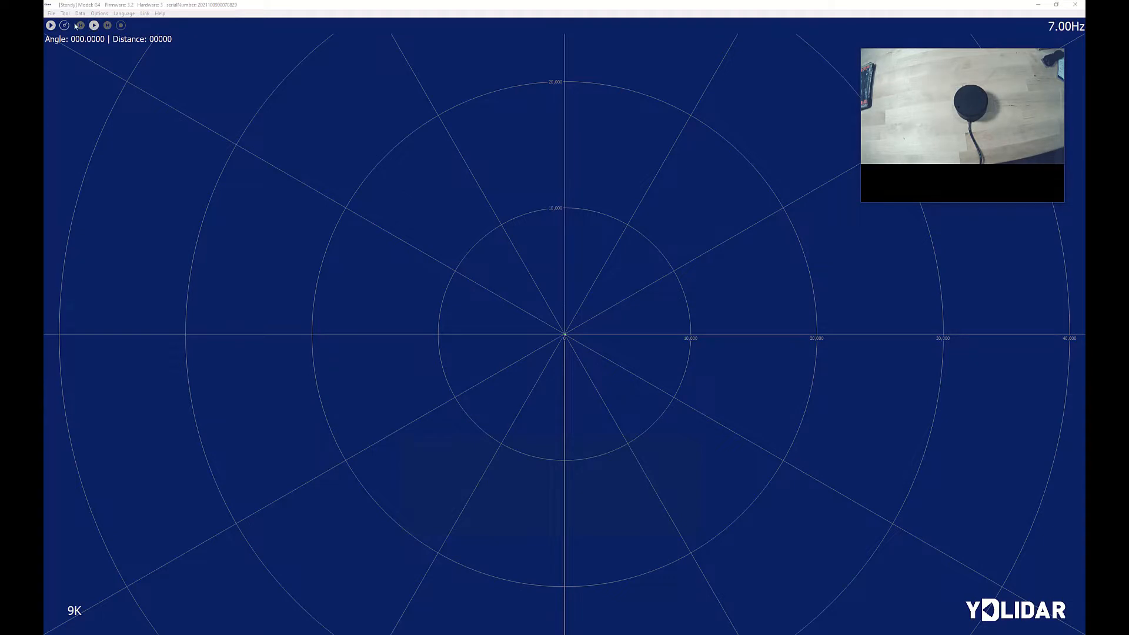
# Start the live lidar scan so points plot around the sensor at about 7 Hz.
pyautogui.click(51, 25)
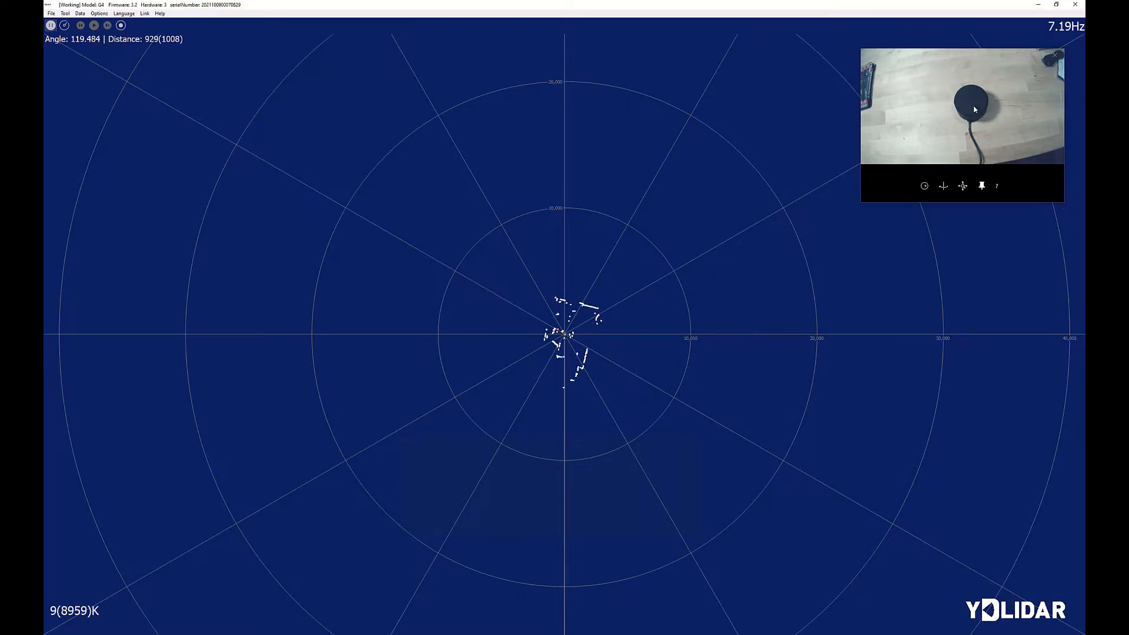
pyautogui.moveTo(977, 102)
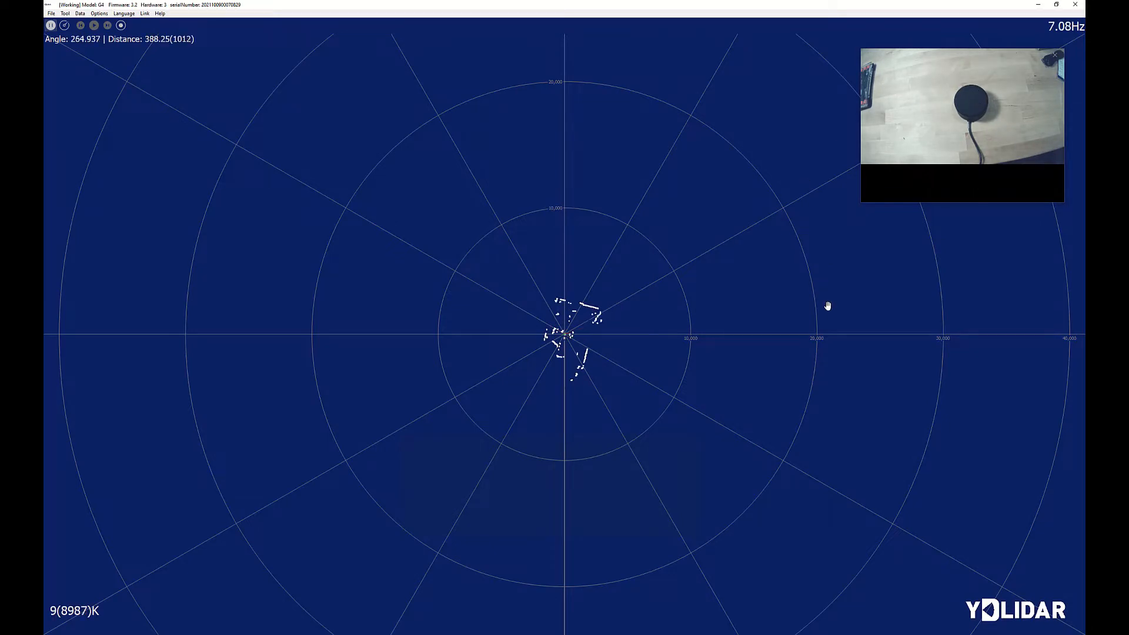
pyautogui.moveTo(719, 395)
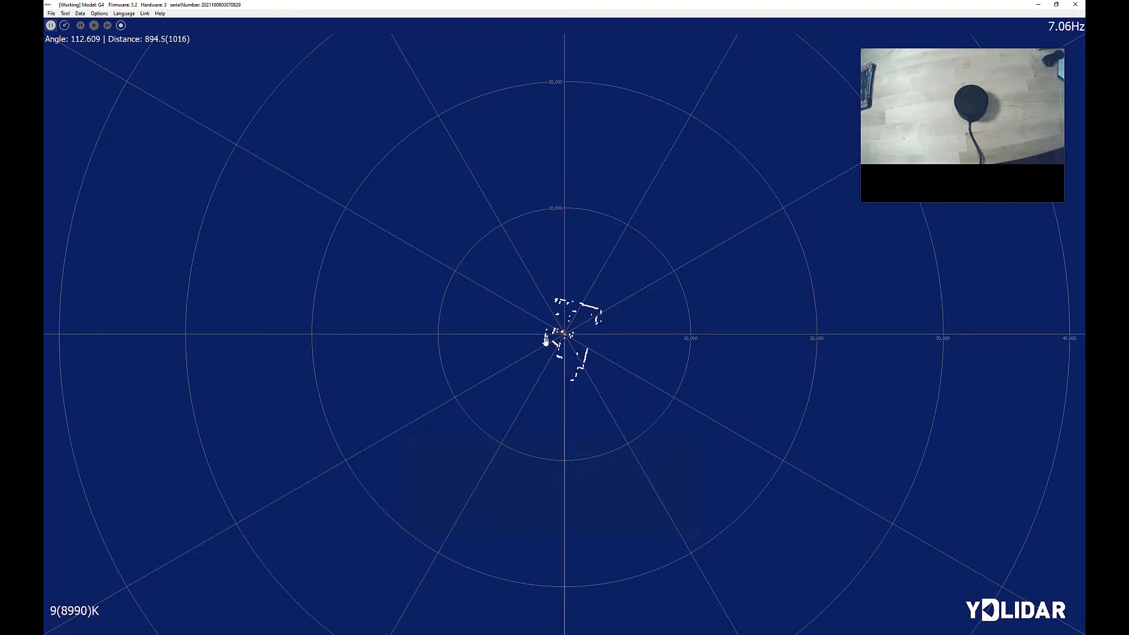
pyautogui.moveTo(590, 335)
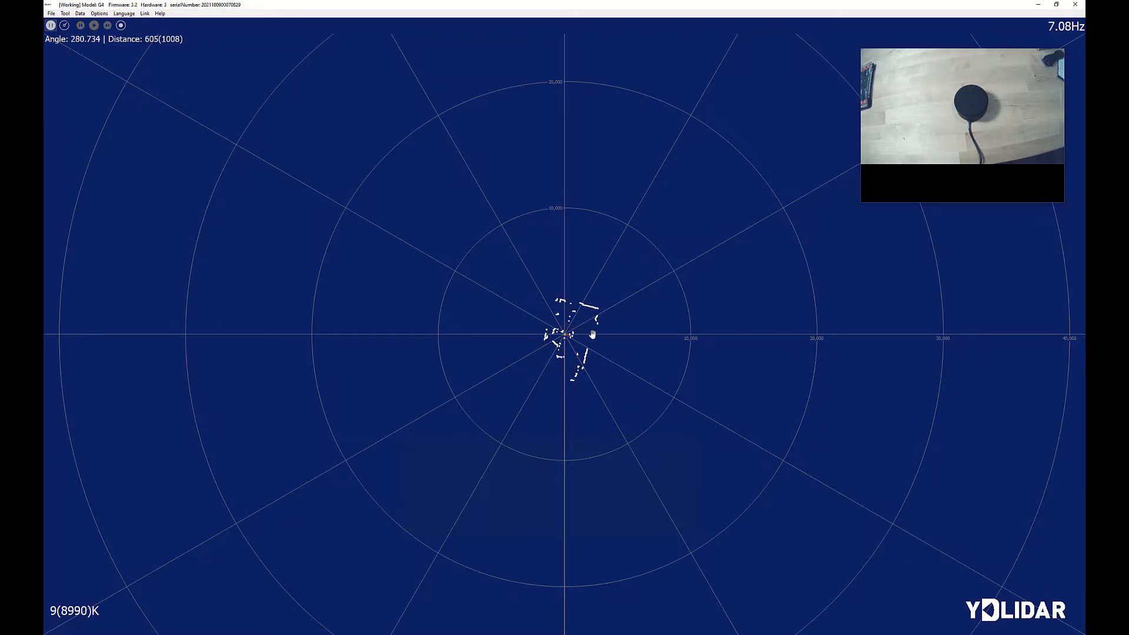
pyautogui.moveTo(580, 322)
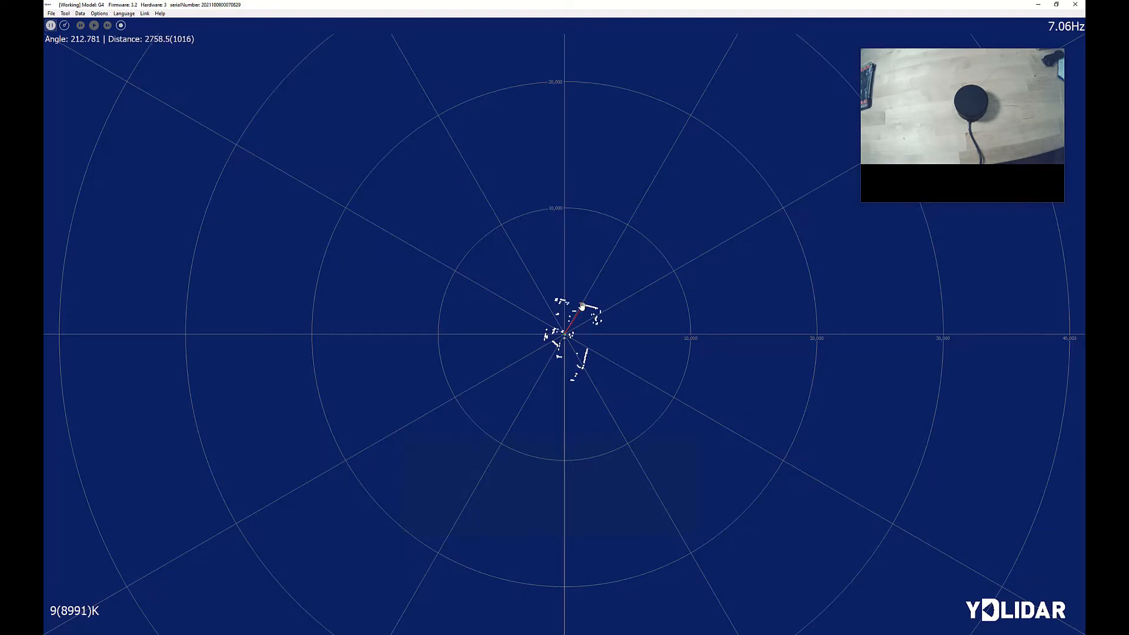
pyautogui.moveTo(179, 51)
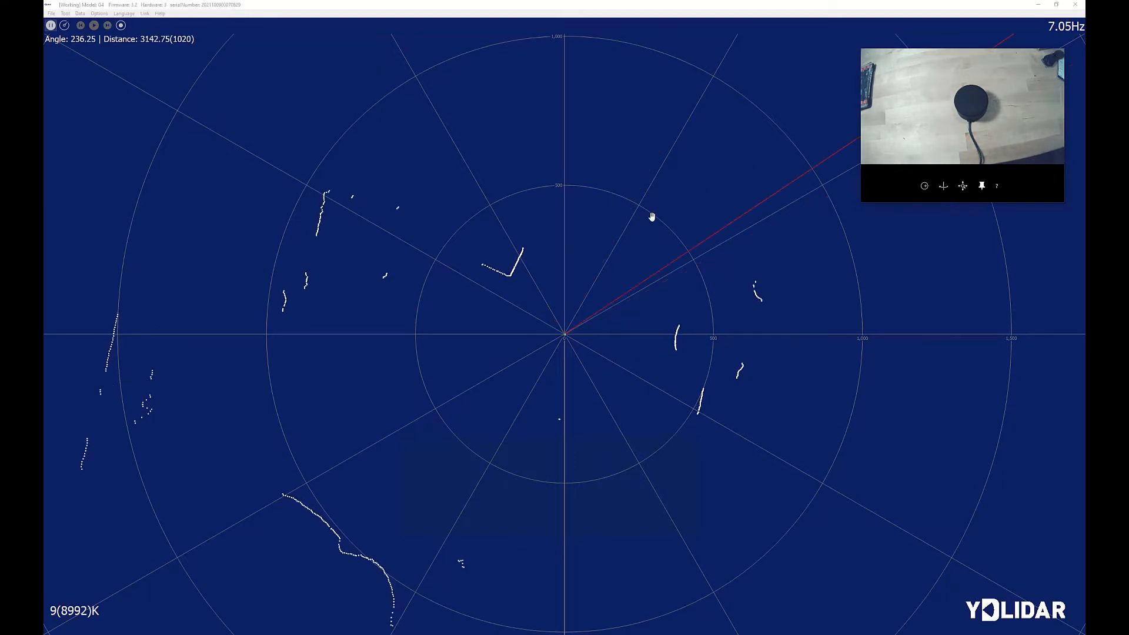
pyautogui.moveTo(948, 193)
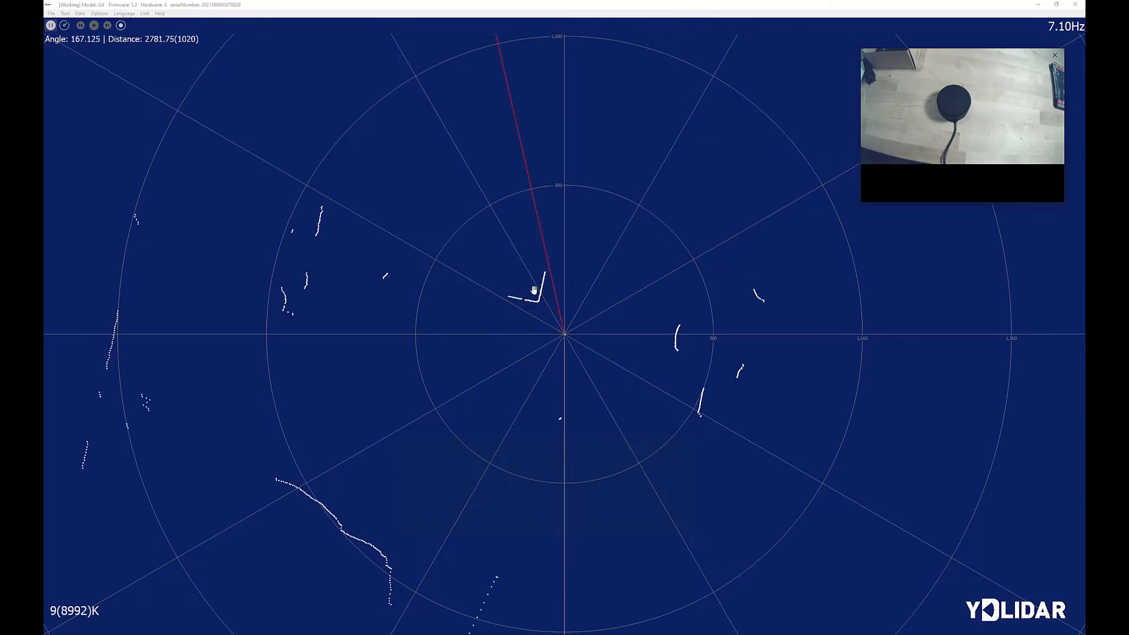
pyautogui.moveTo(586, 306)
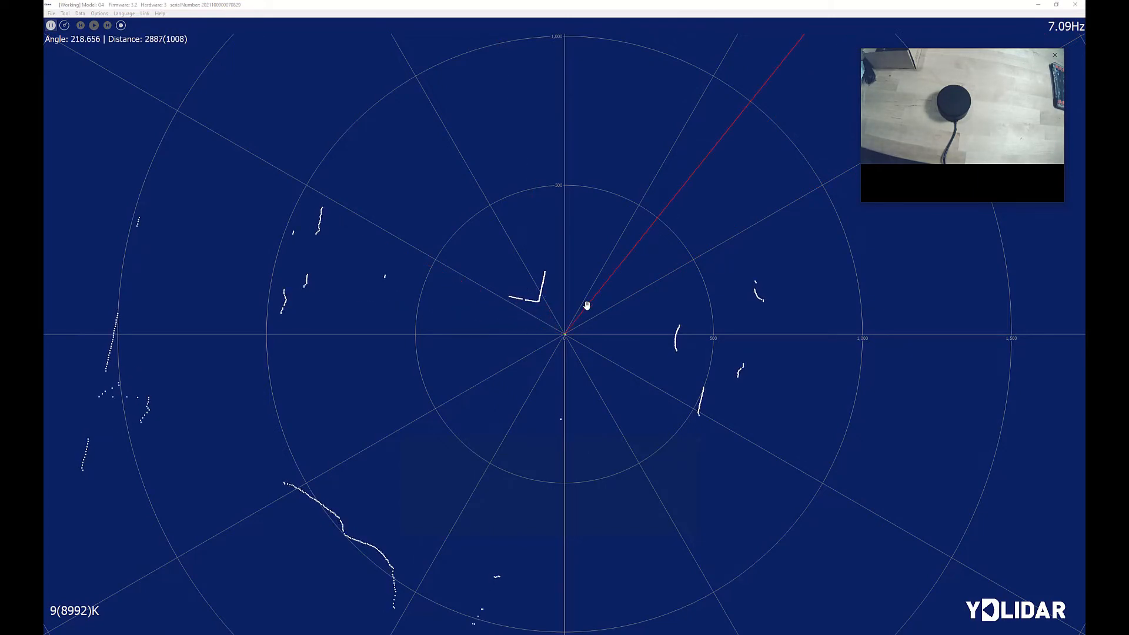
pyautogui.moveTo(226, 127)
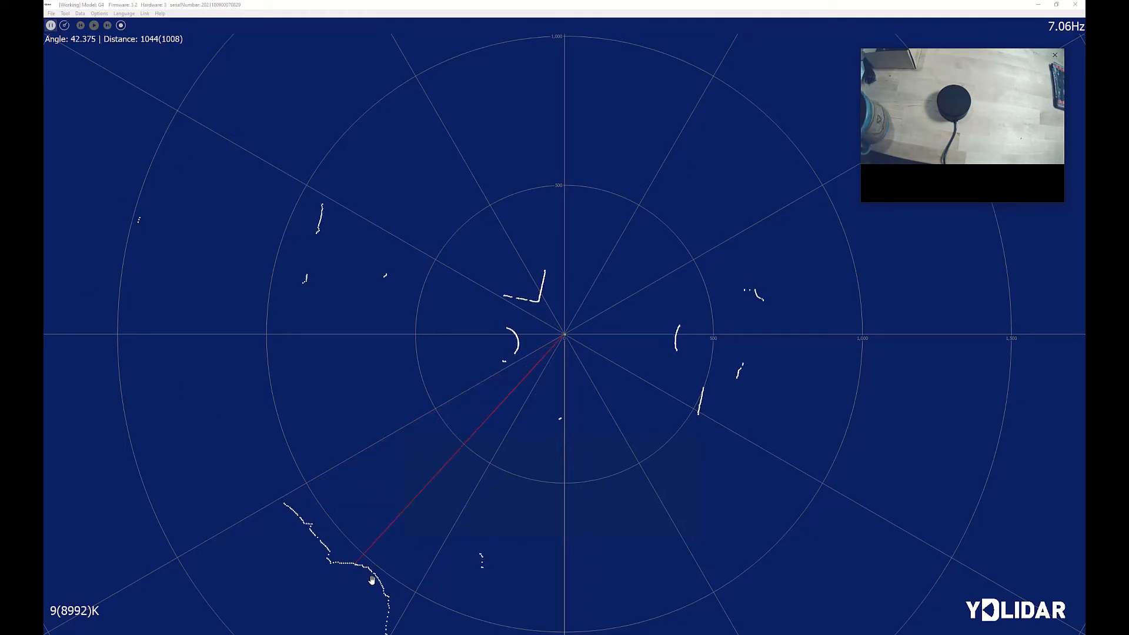
pyautogui.moveTo(521, 384)
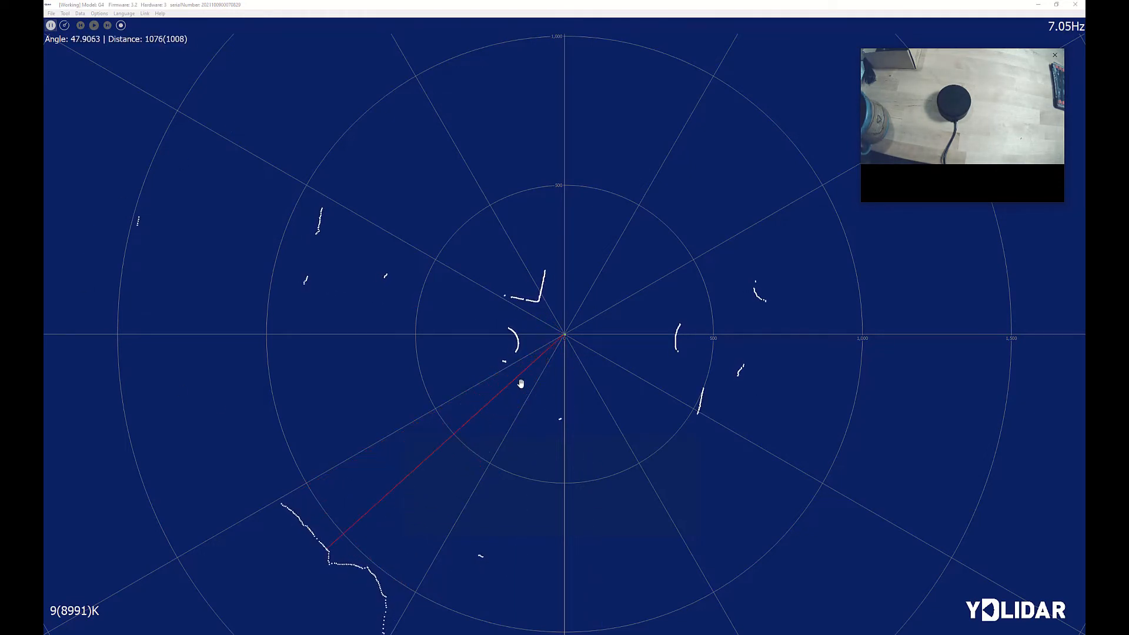
pyautogui.moveTo(502, 392)
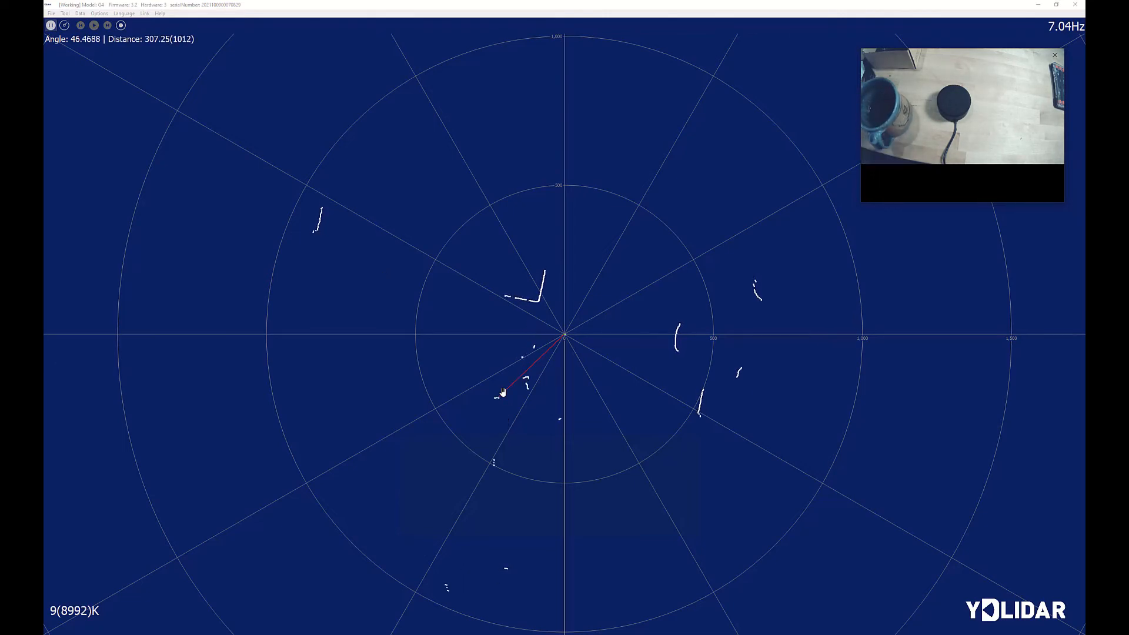
pyautogui.moveTo(502, 392)
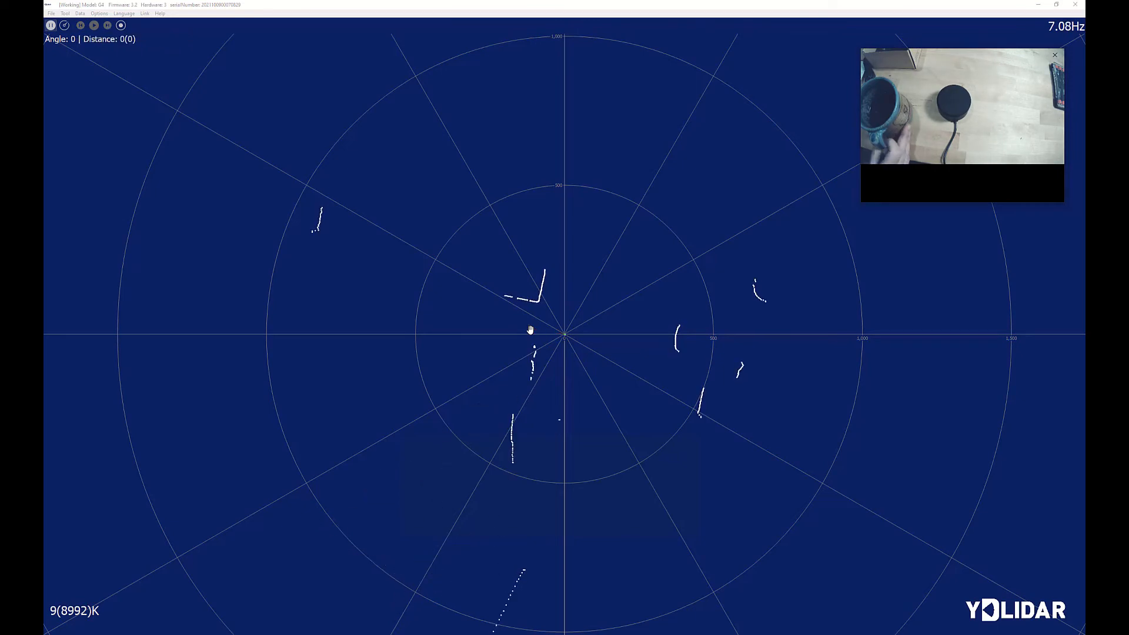
# Select a scan point beside the centre, reading 100.359° at distance 140.75.
pyautogui.click(529, 333)
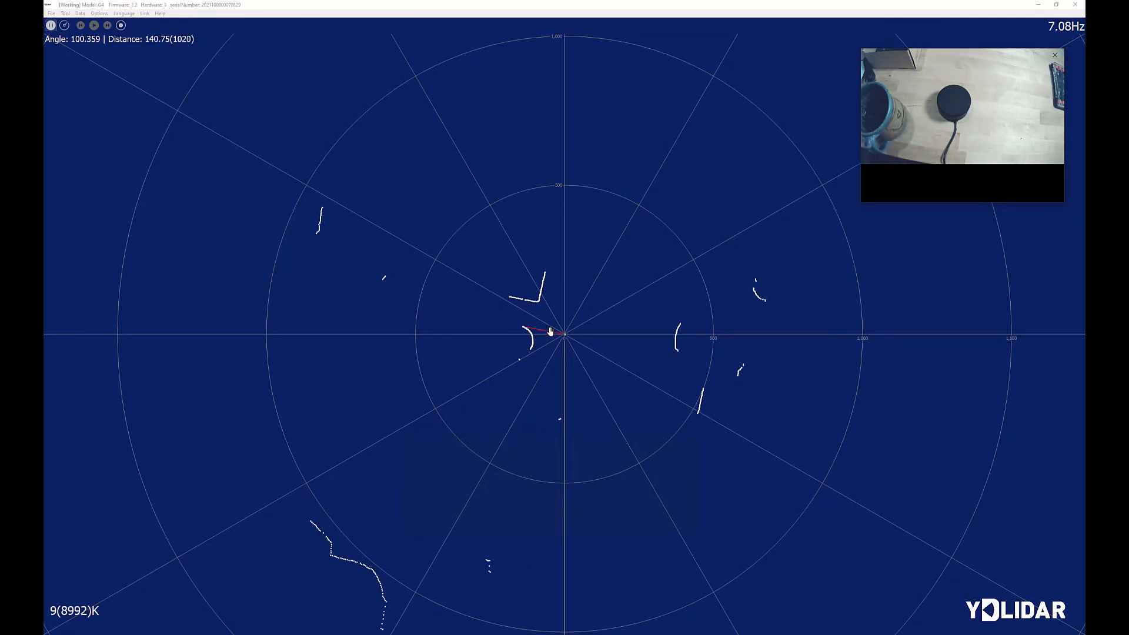
pyautogui.moveTo(551, 351)
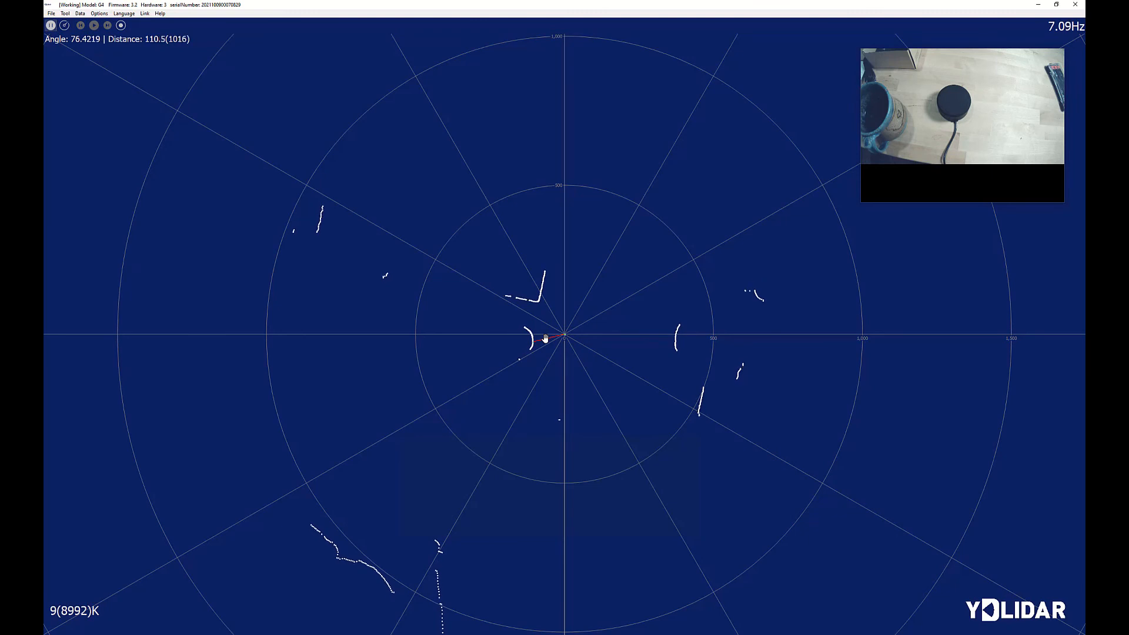
pyautogui.moveTo(547, 309)
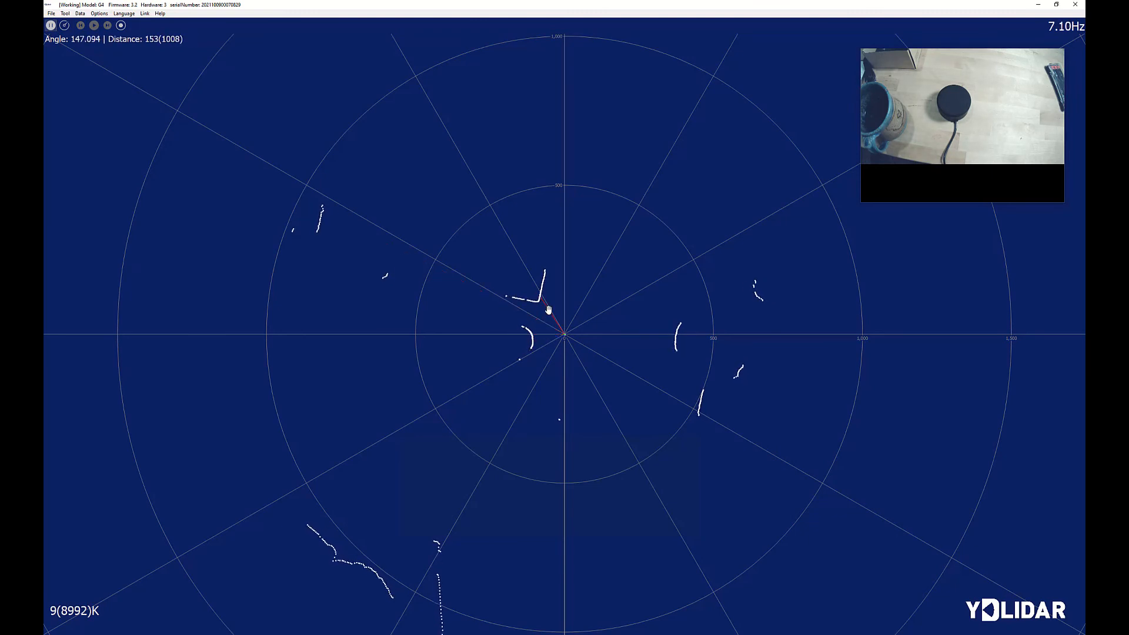